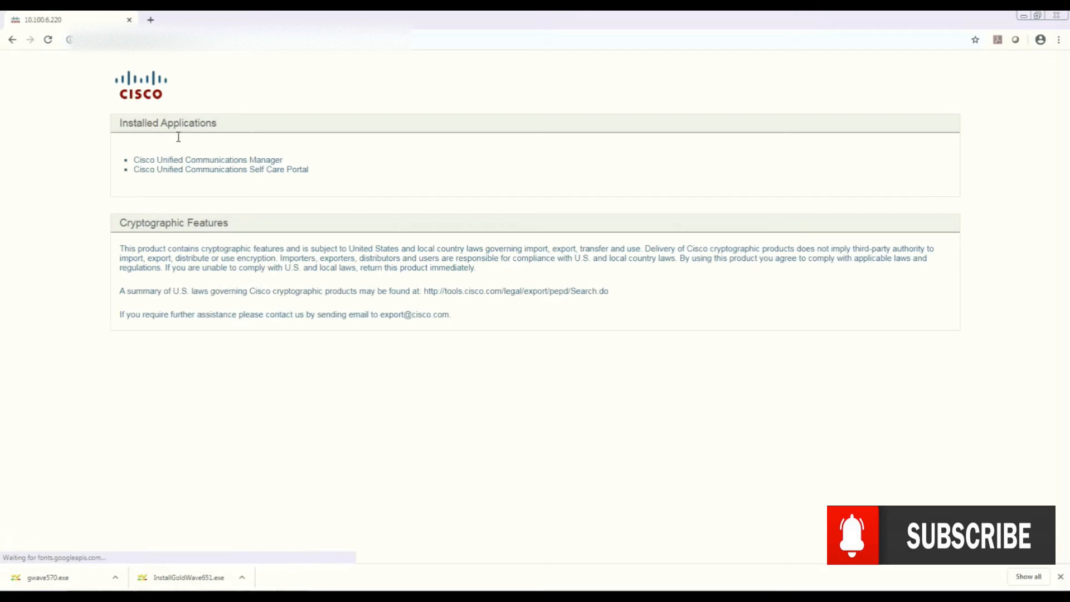
# Launch Cisco Unified Communications Manager from the landing page and log in to the administration console
pyautogui.click(207, 160)
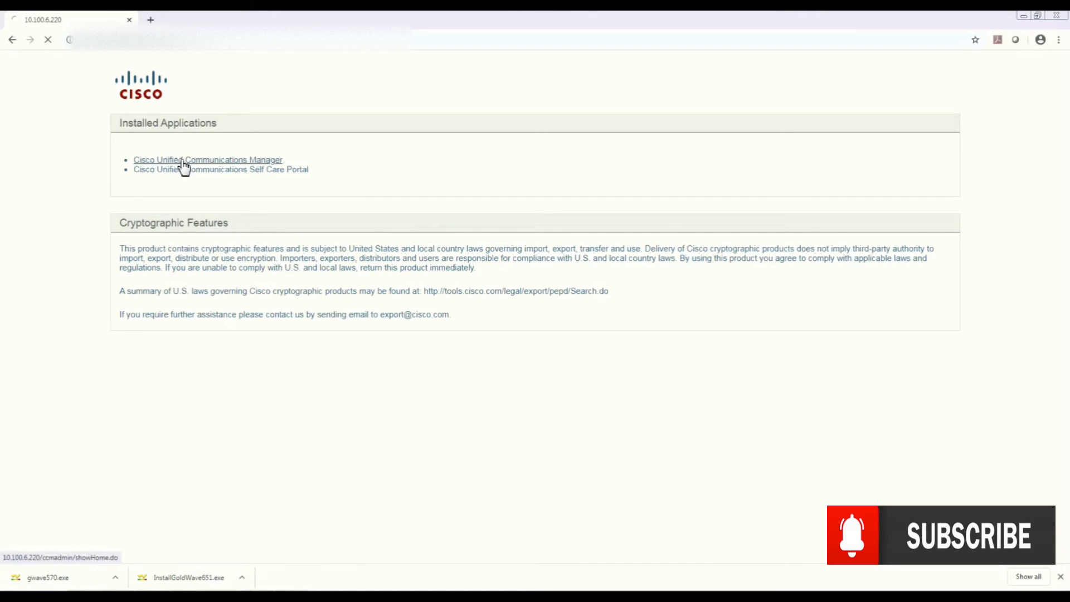
pyautogui.click(207, 159)
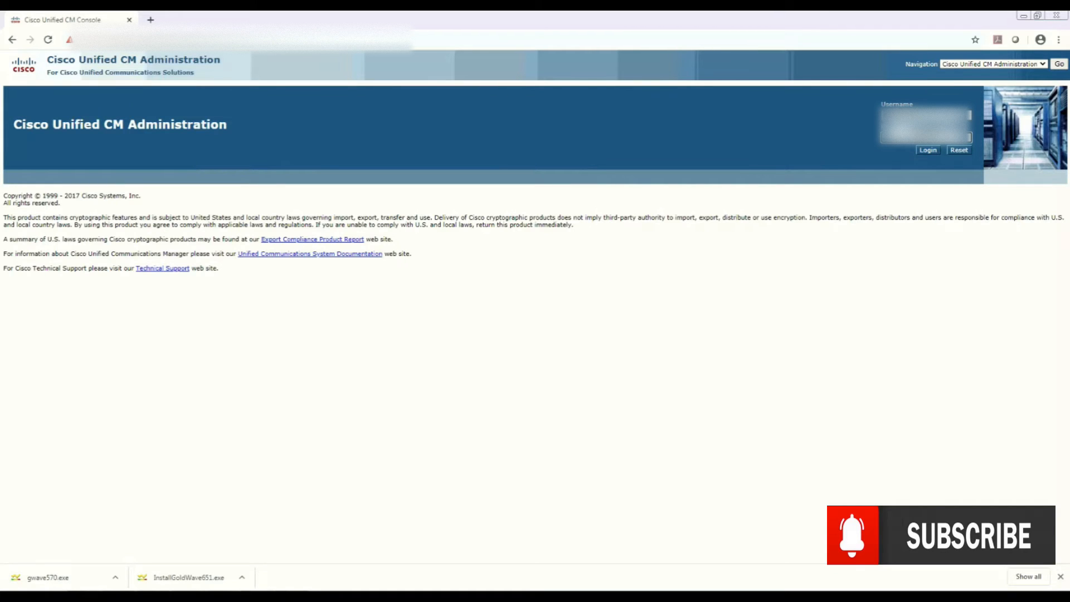
pyautogui.click(926, 151)
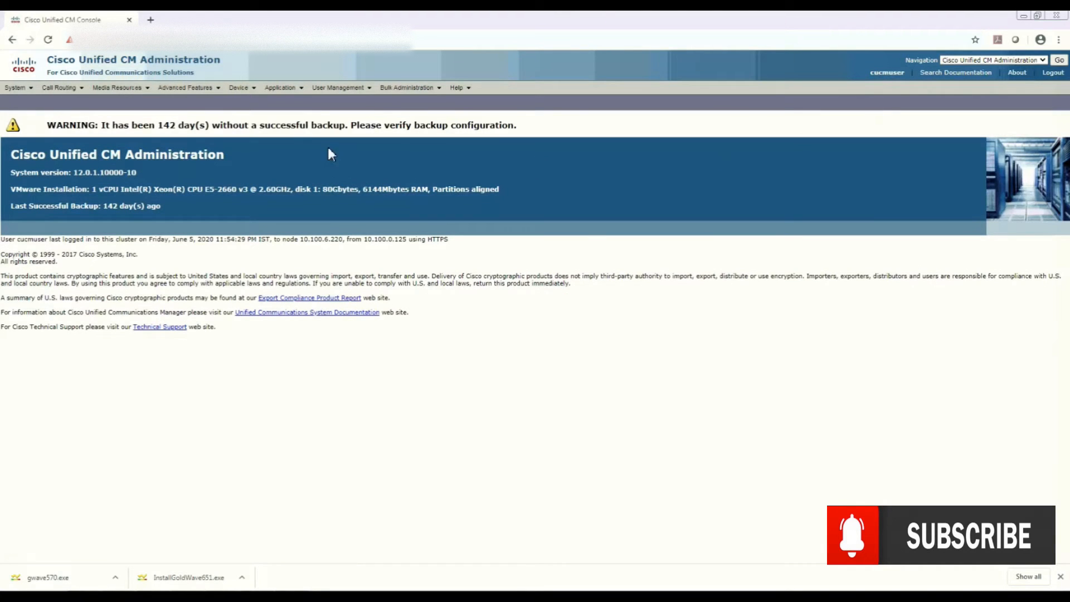
# Go to Device > Phone and set the search criterion to Directory Number
pyautogui.click(240, 87)
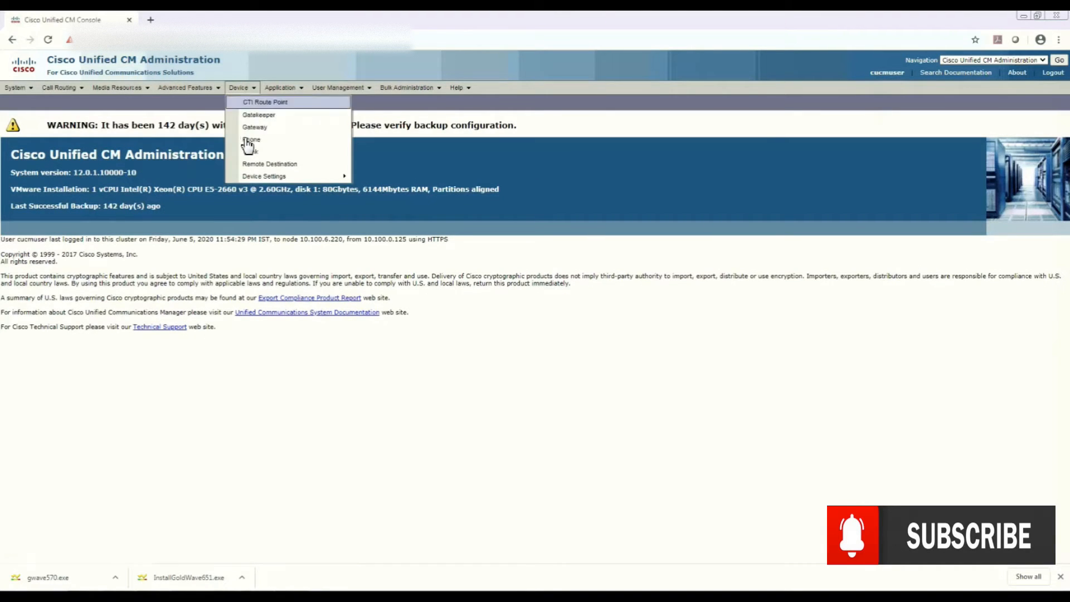
pyautogui.click(252, 141)
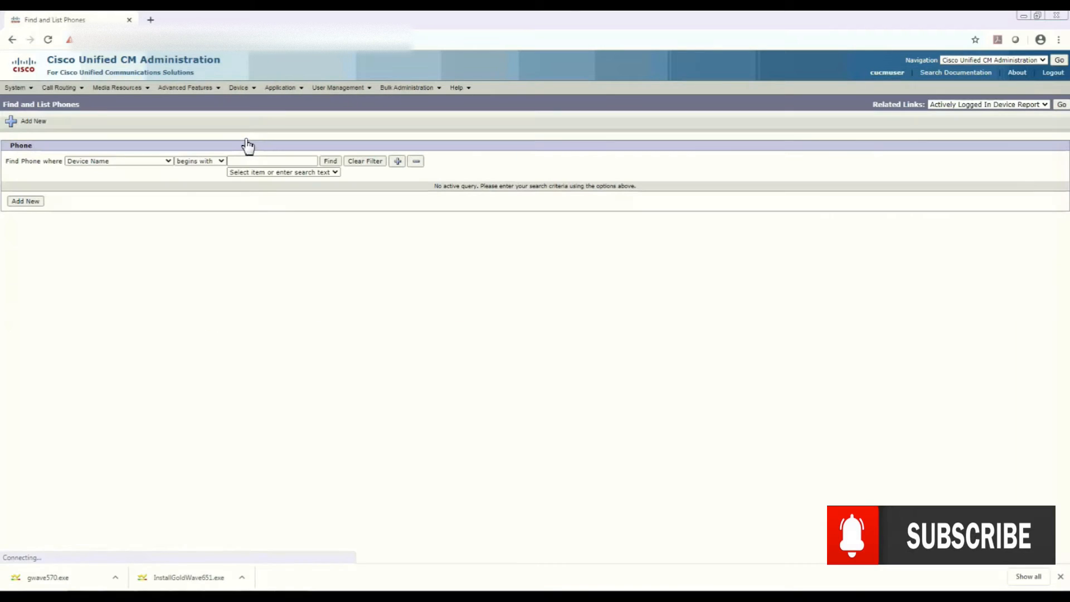
pyautogui.click(117, 161)
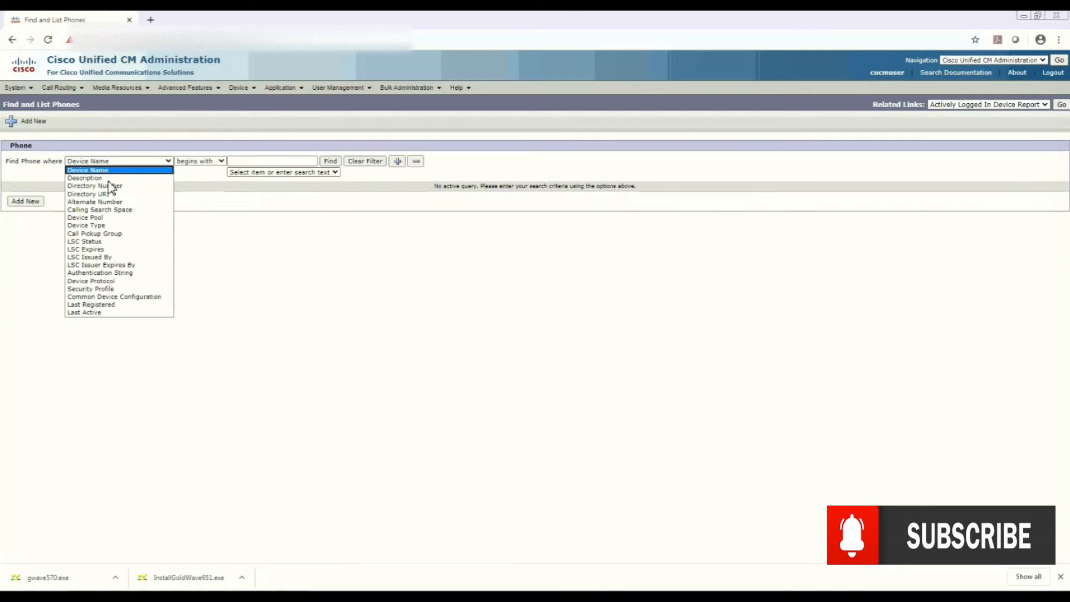
pyautogui.click(94, 186)
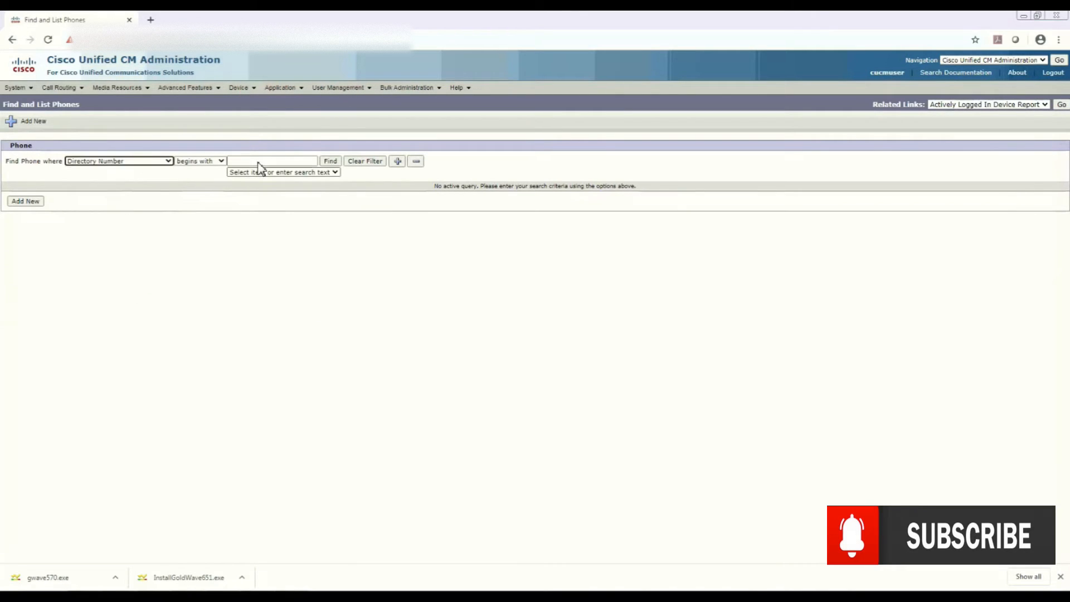
# Search for directory number 22005 to find the registered phone Test_Phone_3
pyautogui.write('220')
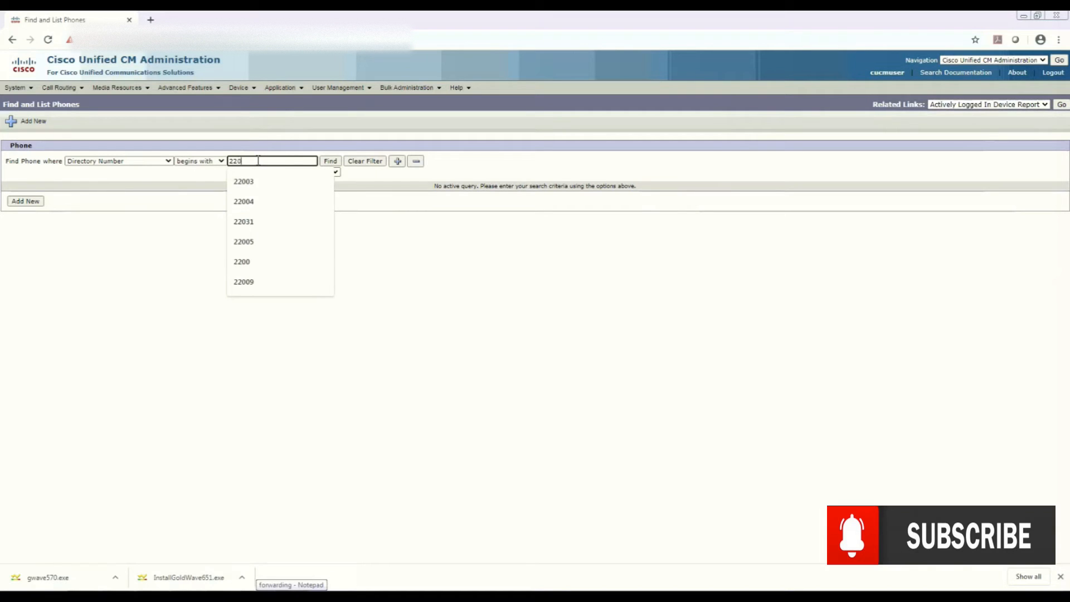
pyautogui.click(244, 180)
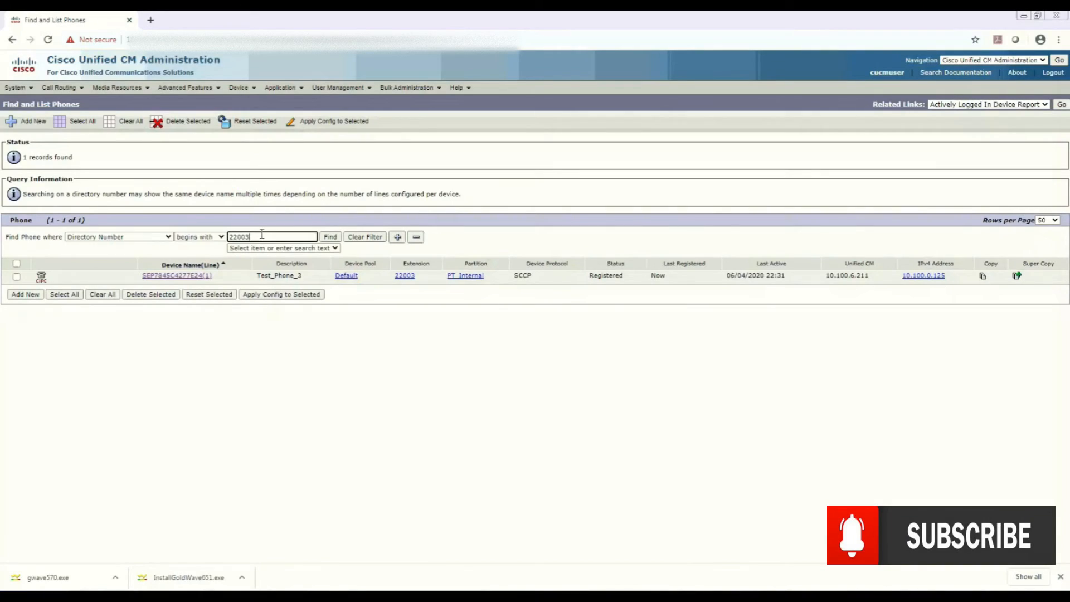
pyautogui.write('22005')
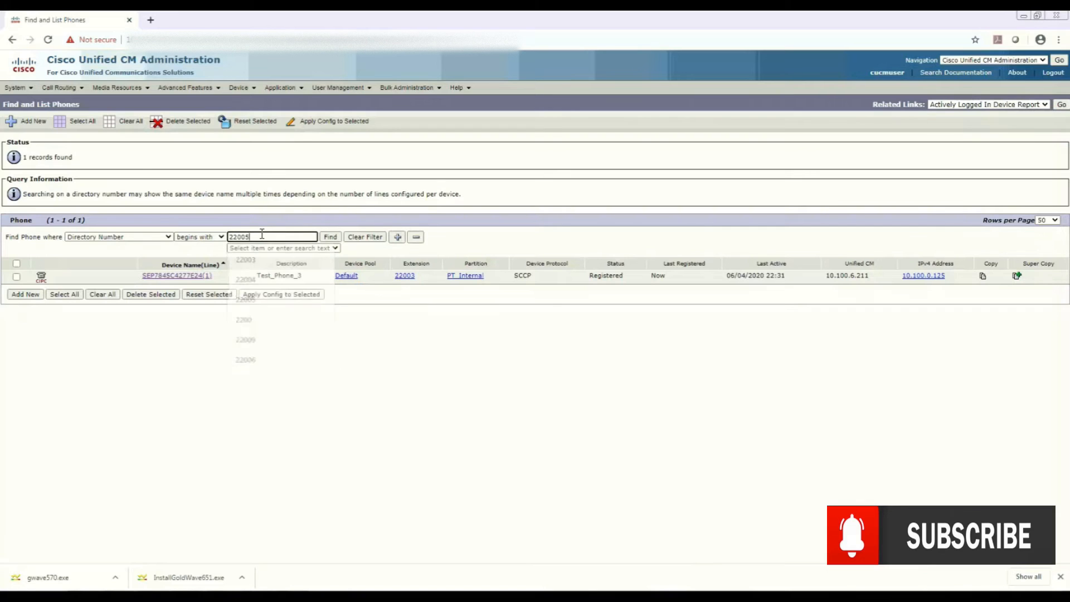
pyautogui.click(330, 236)
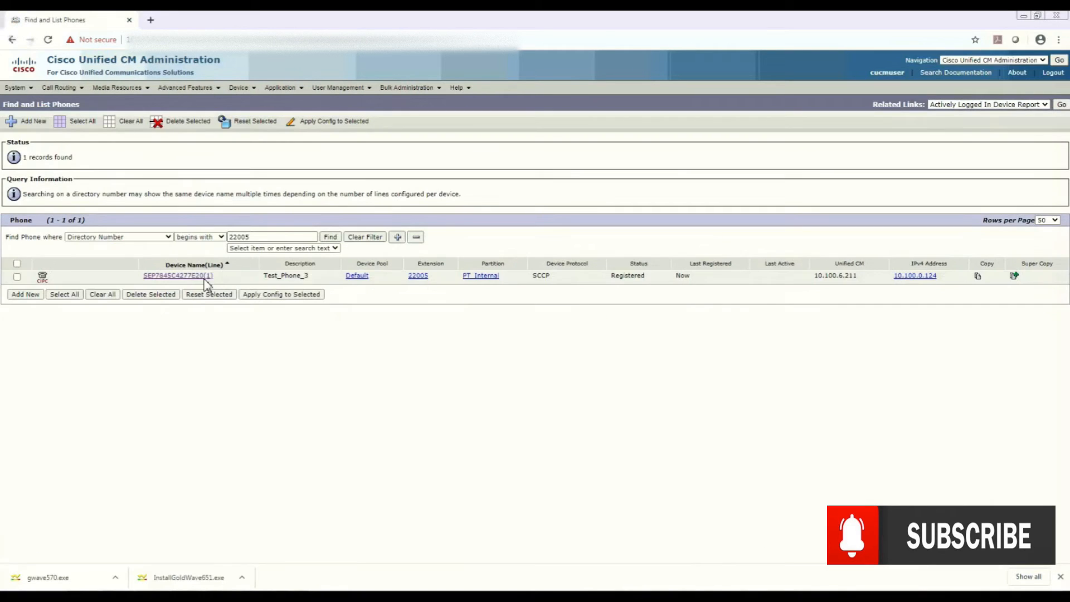
# In the phone's Line 1 (22005) settings, enter 22004 as the Forward All destination
pyautogui.click(177, 275)
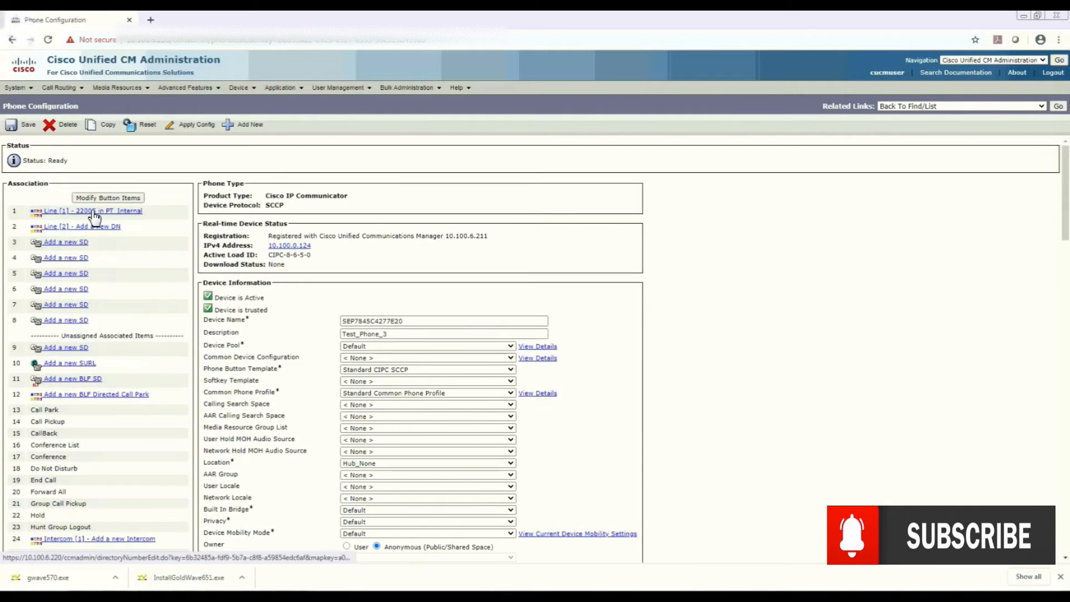
pyautogui.click(89, 210)
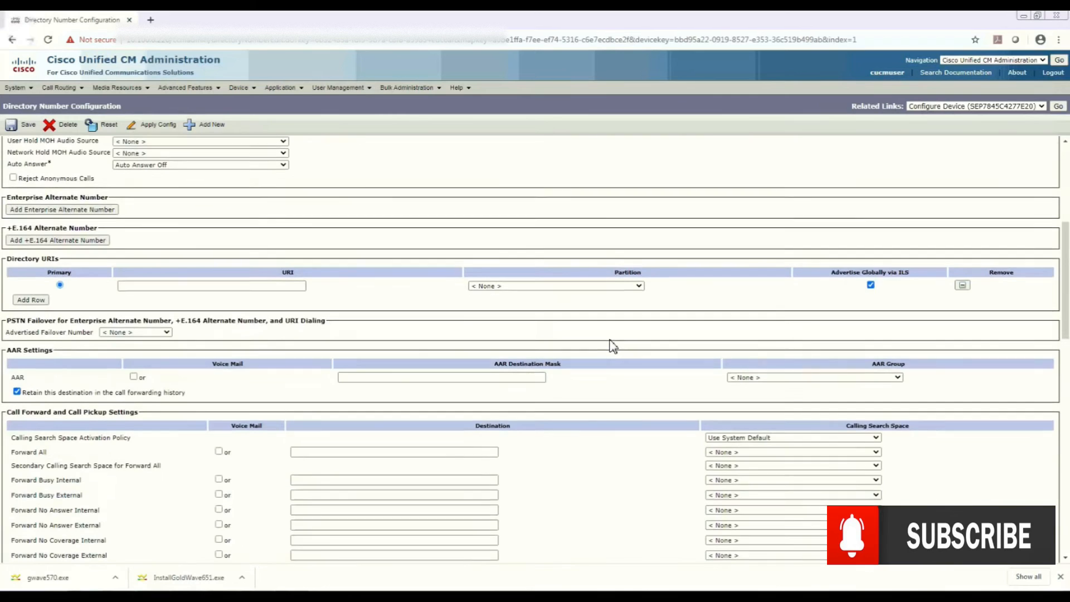
pyautogui.scroll(-3)
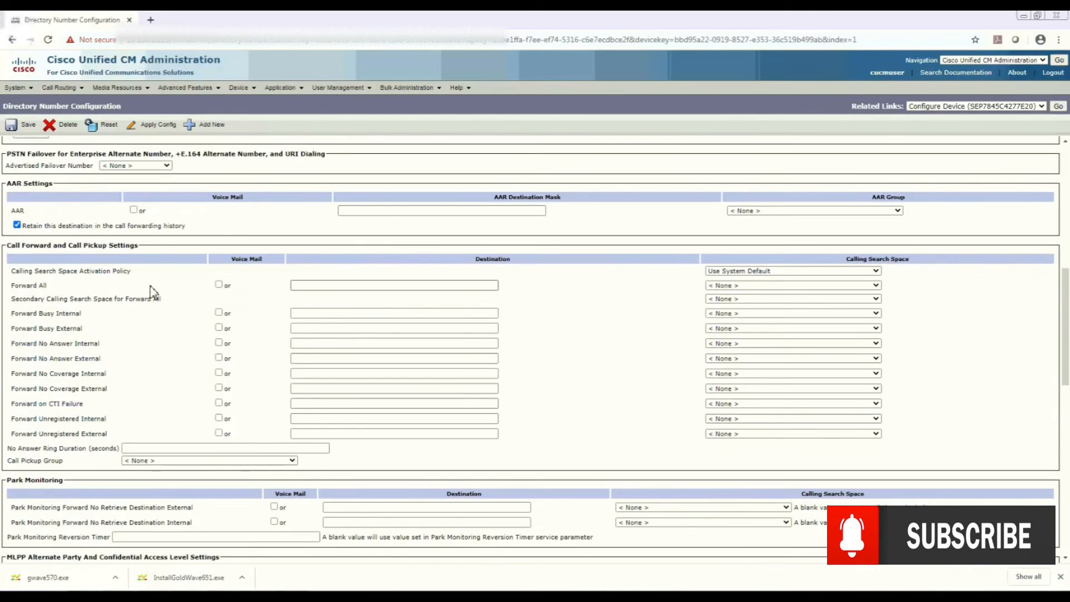
pyautogui.click(393, 284)
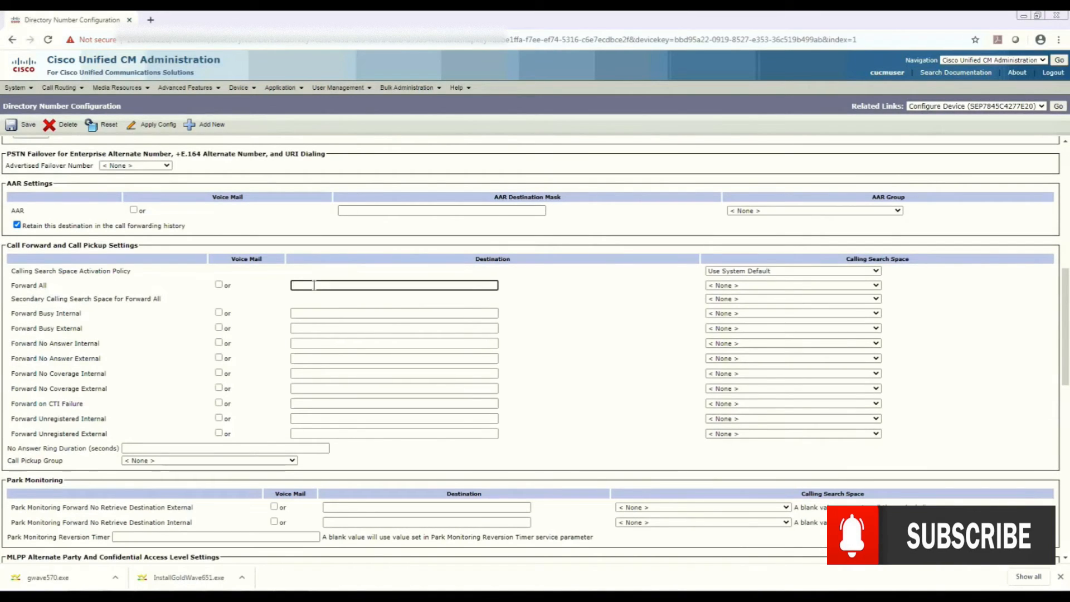
pyautogui.write('22004')
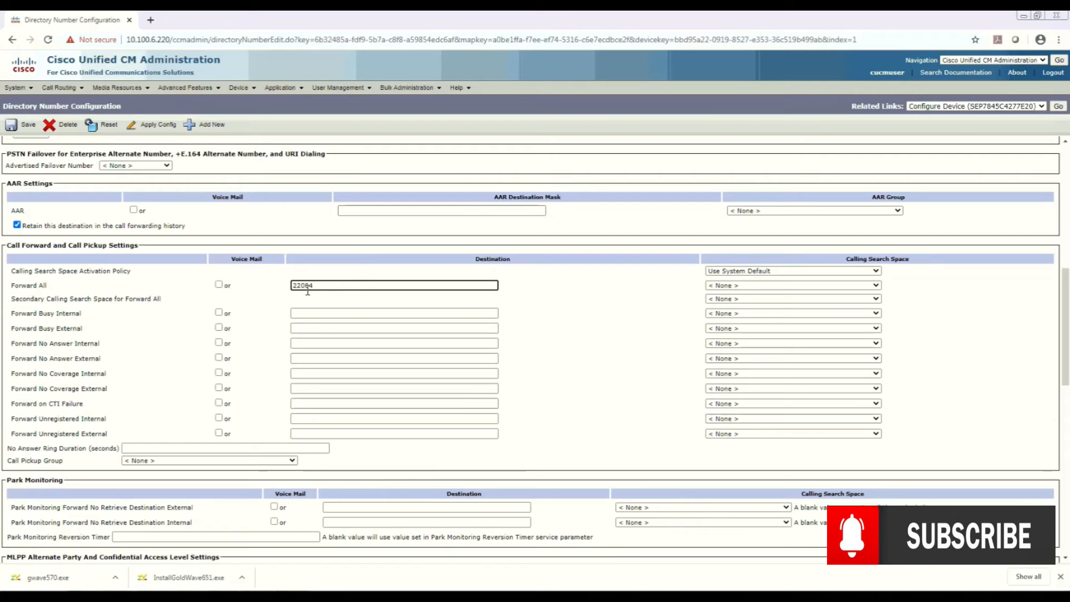
pyautogui.click(23, 124)
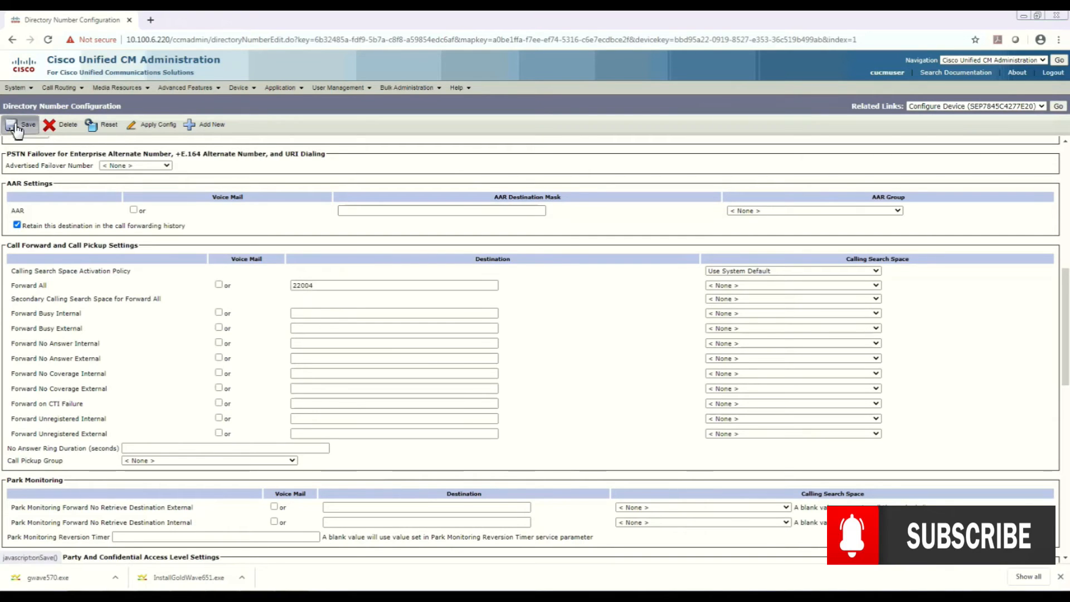
# Save the forwarding change and dial 22005 from the 22003 softphone
pyautogui.click(23, 124)
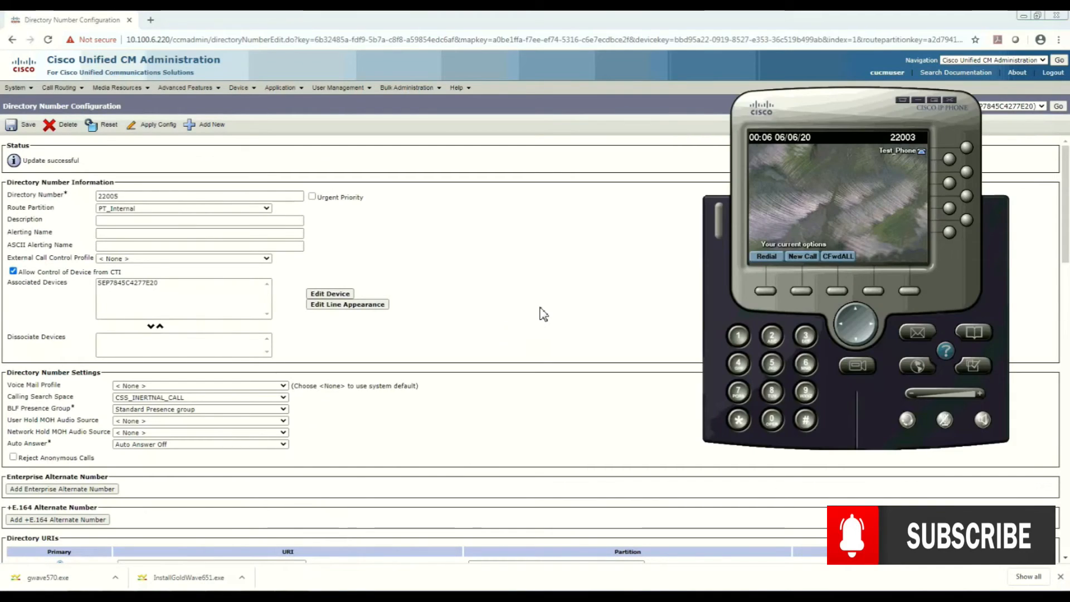
pyautogui.moveTo(798, 342)
pyautogui.write('22005')
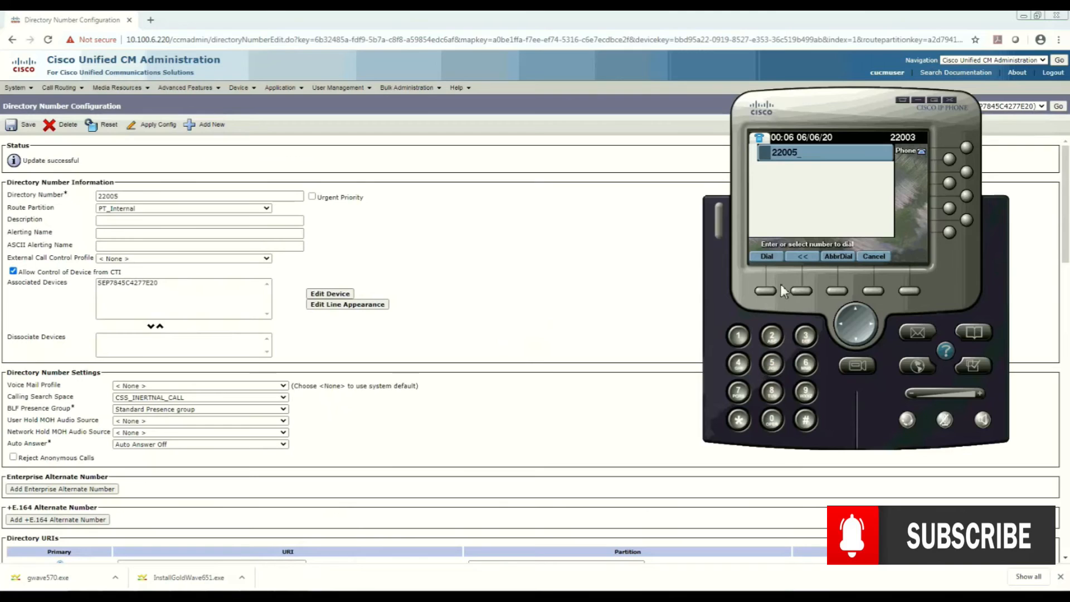
pyautogui.click(766, 256)
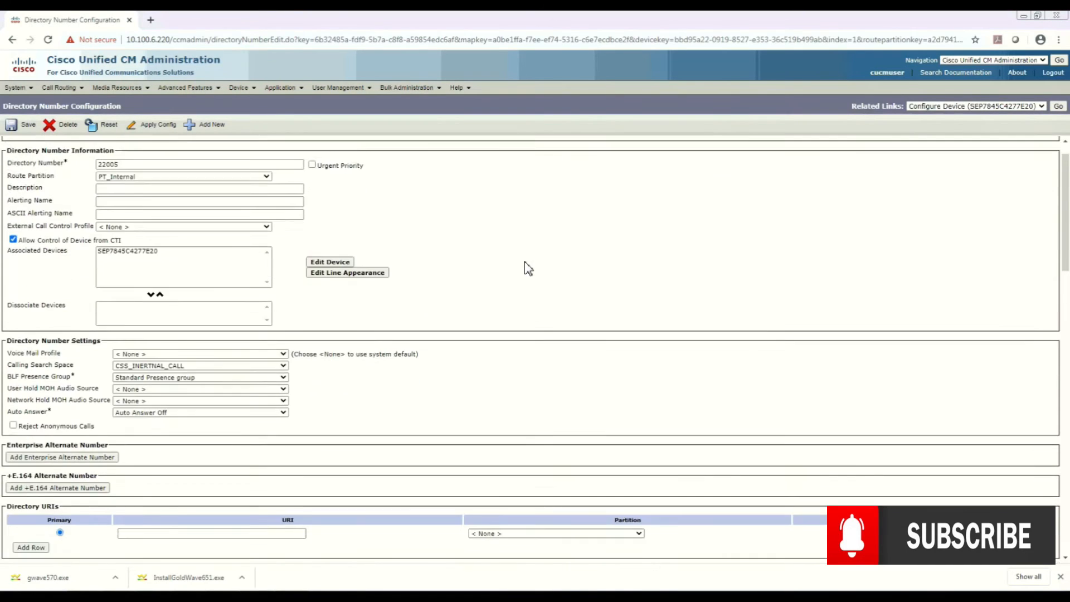
# Assign a calling search space to Forward All on line 22005 and save the configuration
pyautogui.scroll(-3)
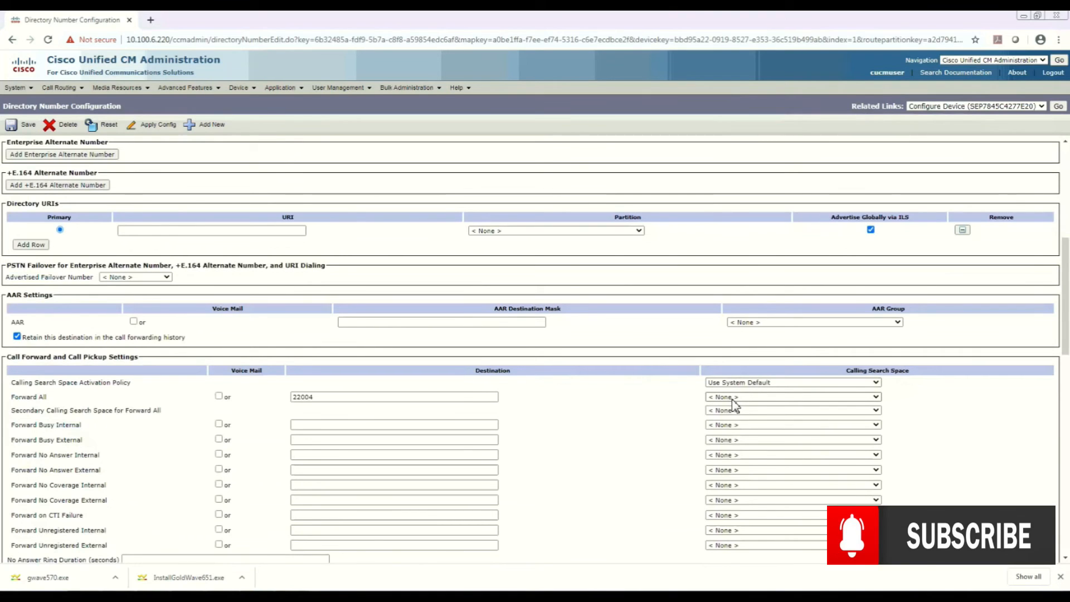
pyautogui.click(792, 397)
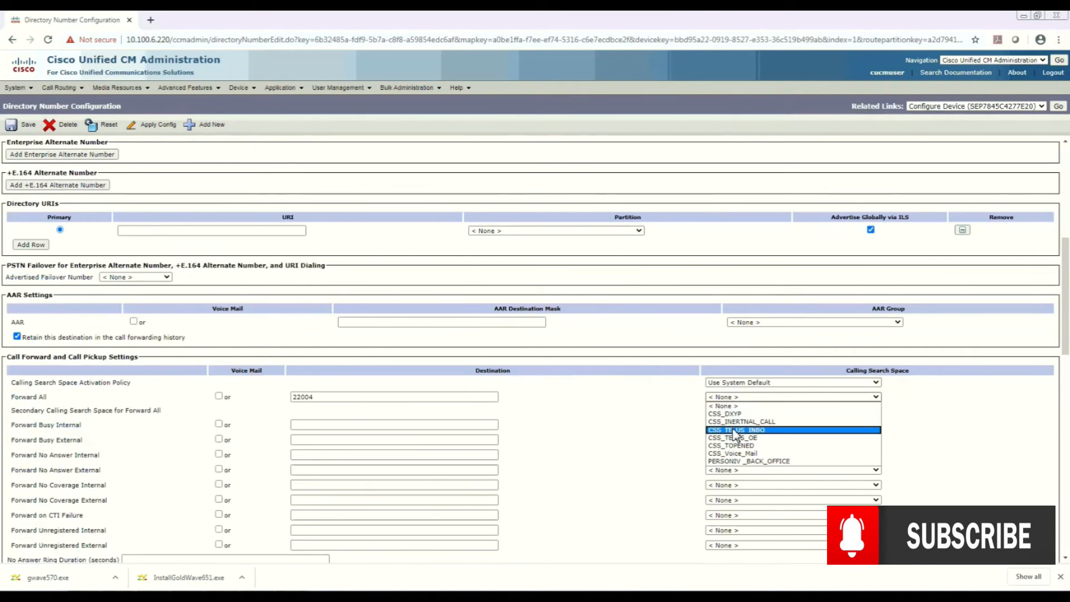
pyautogui.click(743, 421)
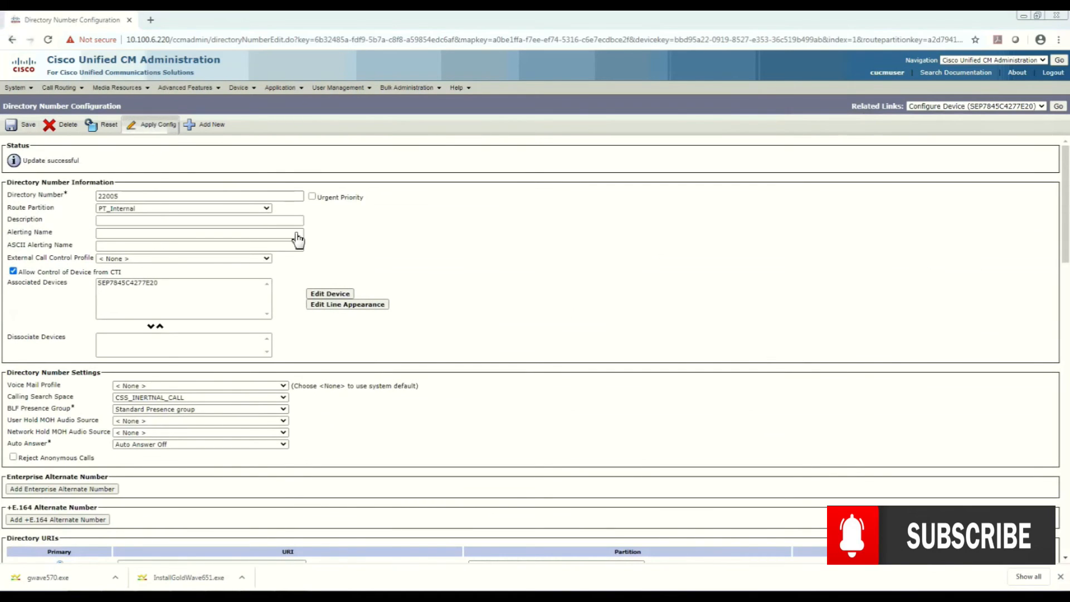
pyautogui.click(158, 124)
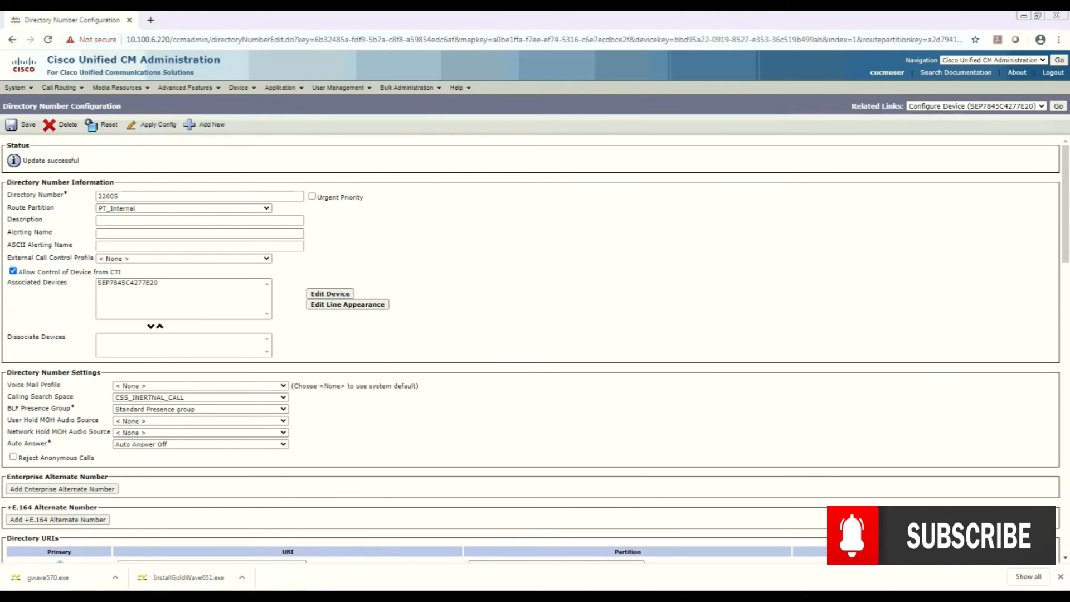
pyautogui.moveTo(187, 578)
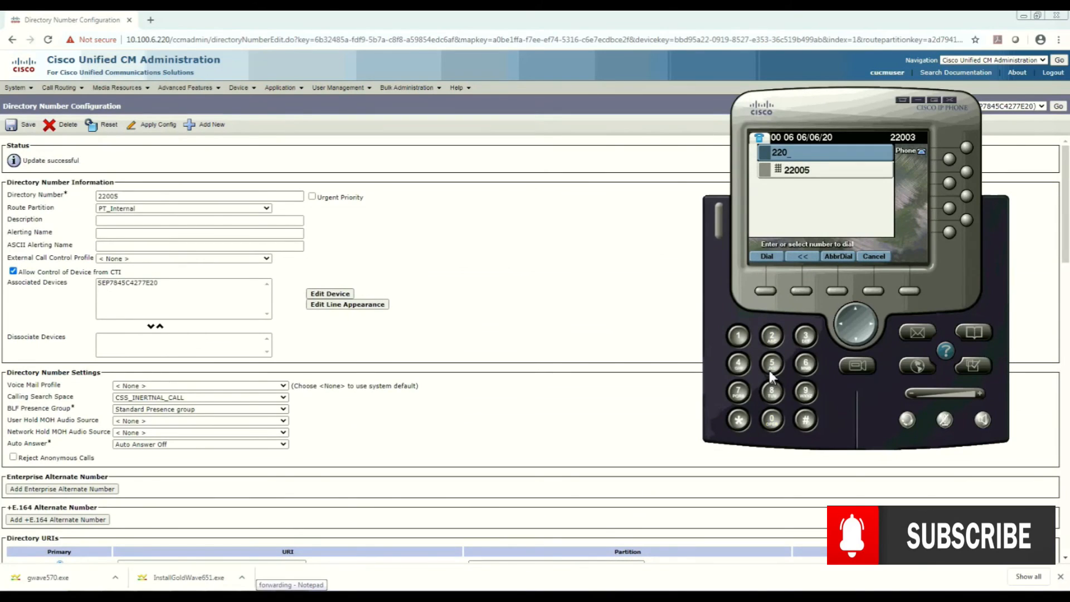
# Dial 22005 from 22003, see it forwarded to 22004, then hang up
pyautogui.click(767, 257)
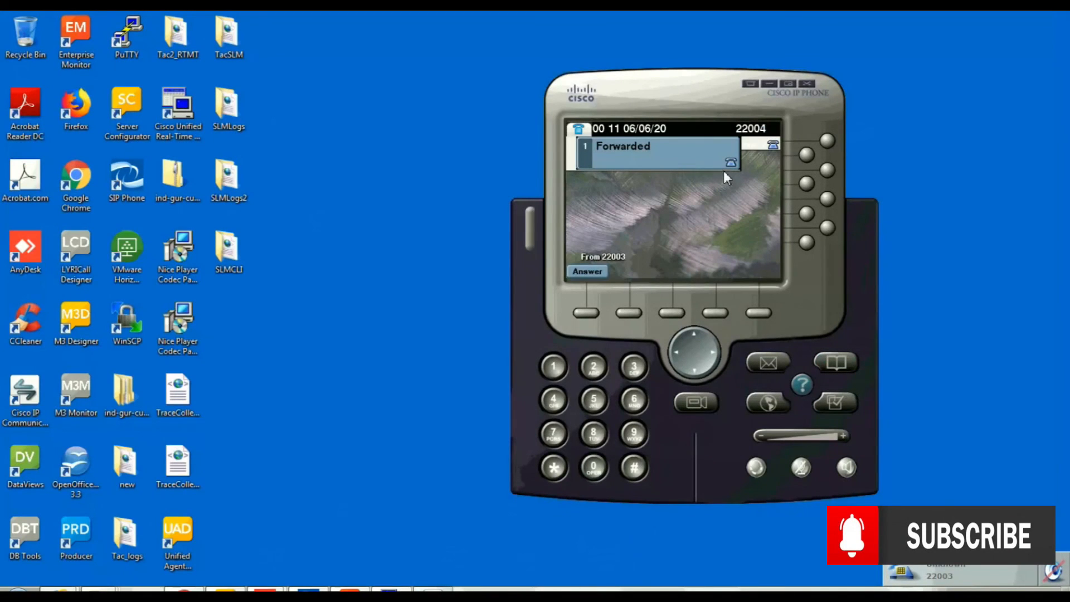
pyautogui.moveTo(608, 280)
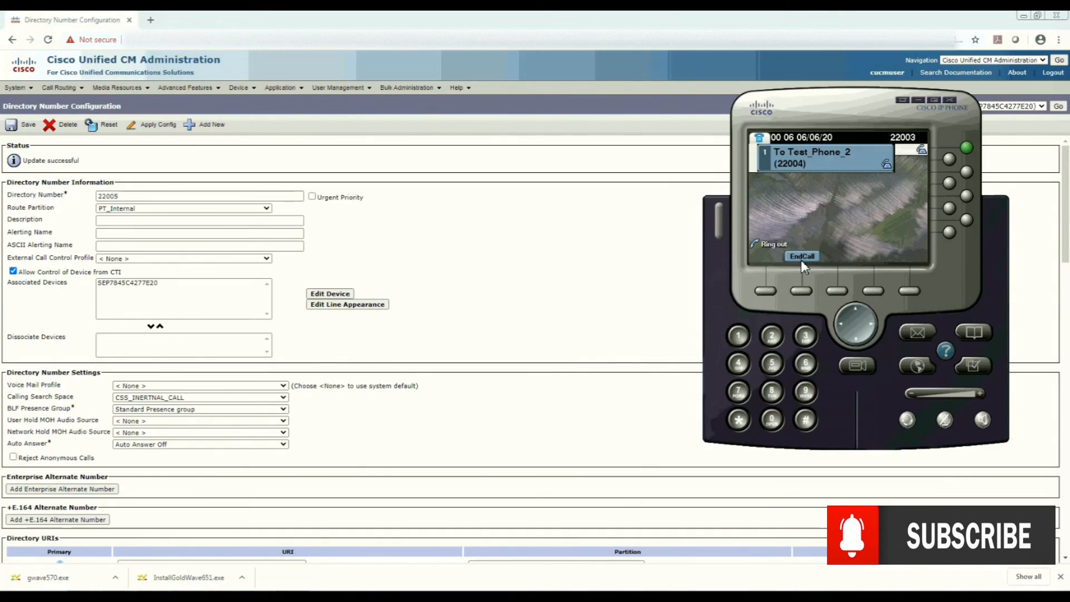
pyautogui.click(801, 256)
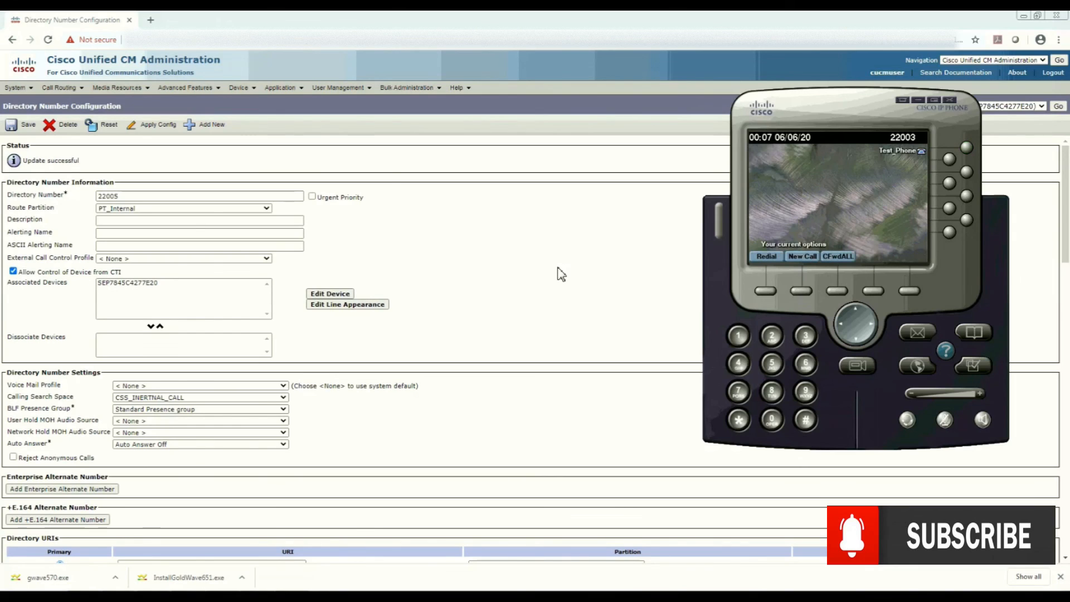